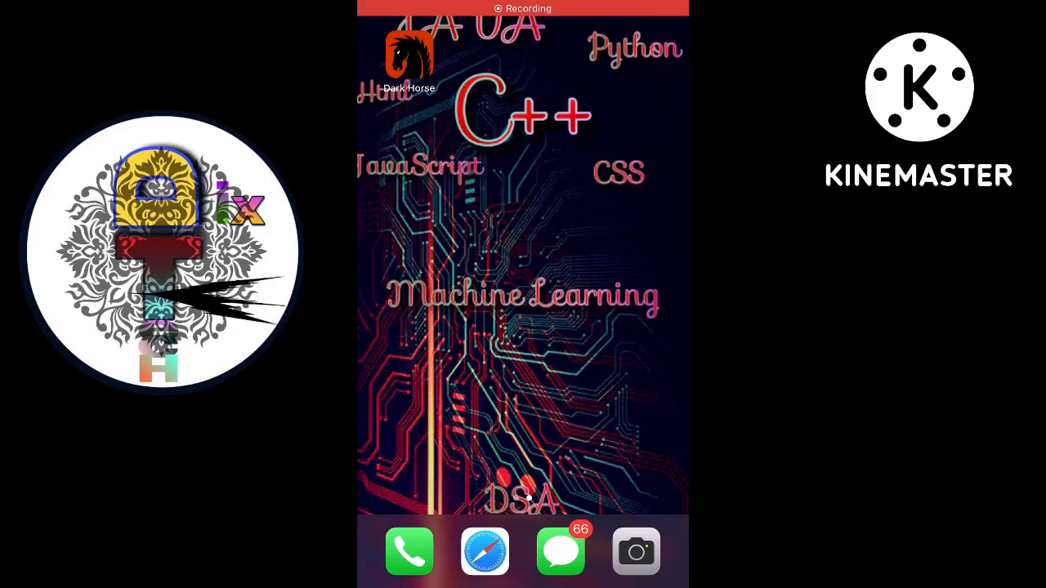
# - Swipe across the home screen toward Telegram and the Antim movie channel
pyautogui.hscroll(-3)
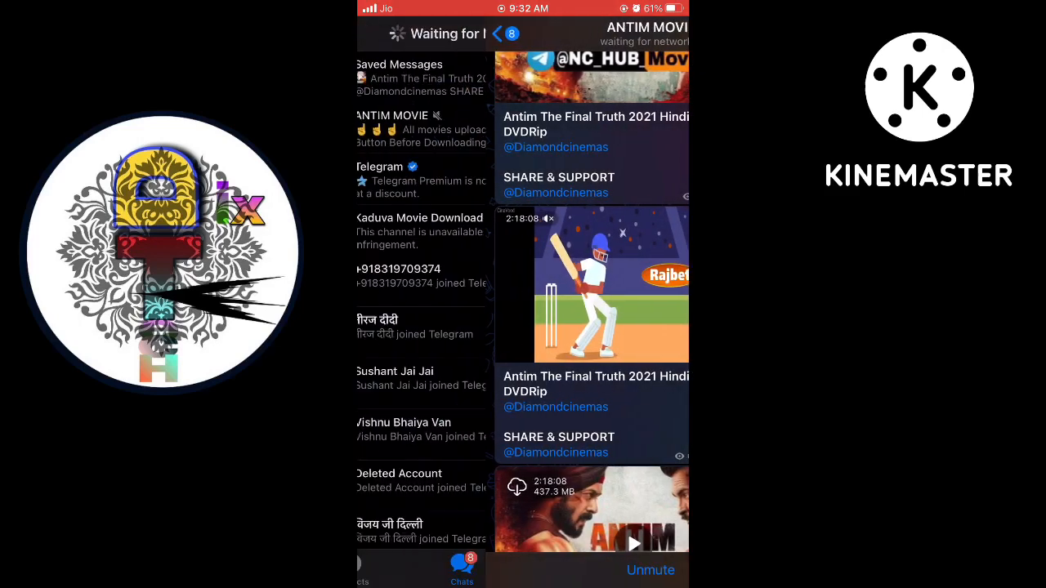
# - From Saved Messages, save the Antim movie to Files under On My iPhone > Comics
pyautogui.click(399, 78)
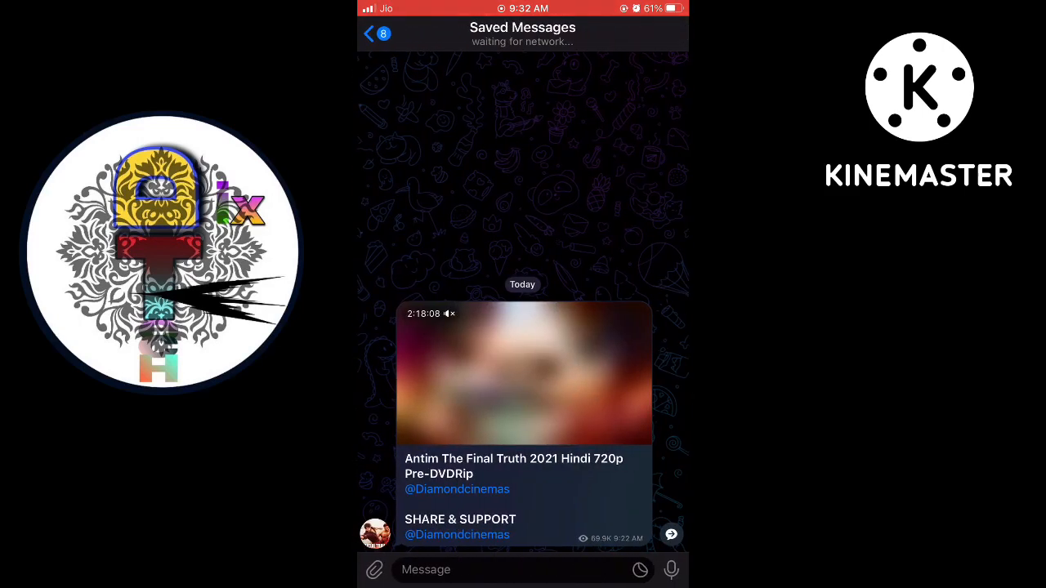
pyautogui.click(522, 375)
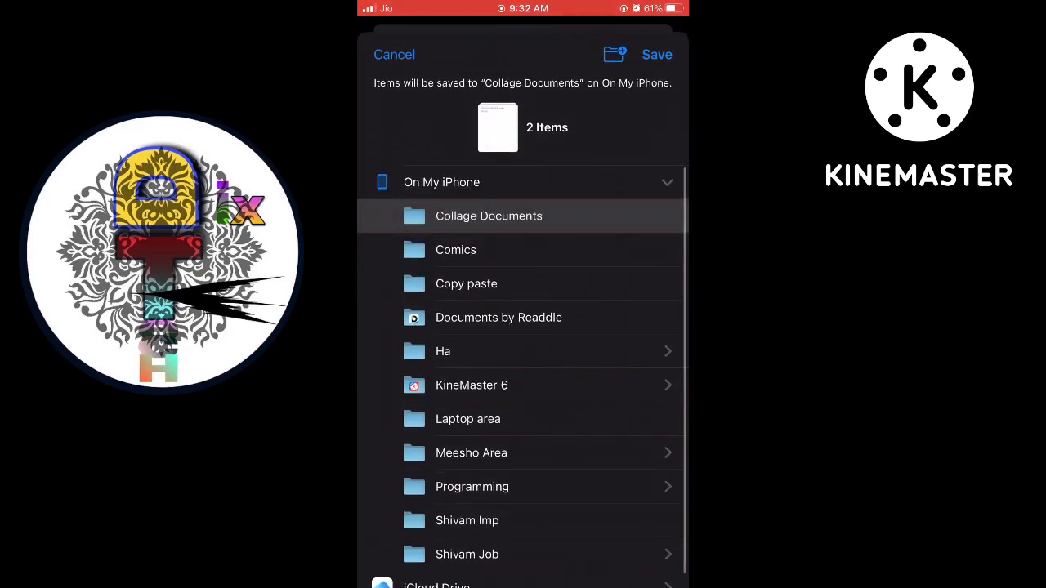
pyautogui.click(454, 248)
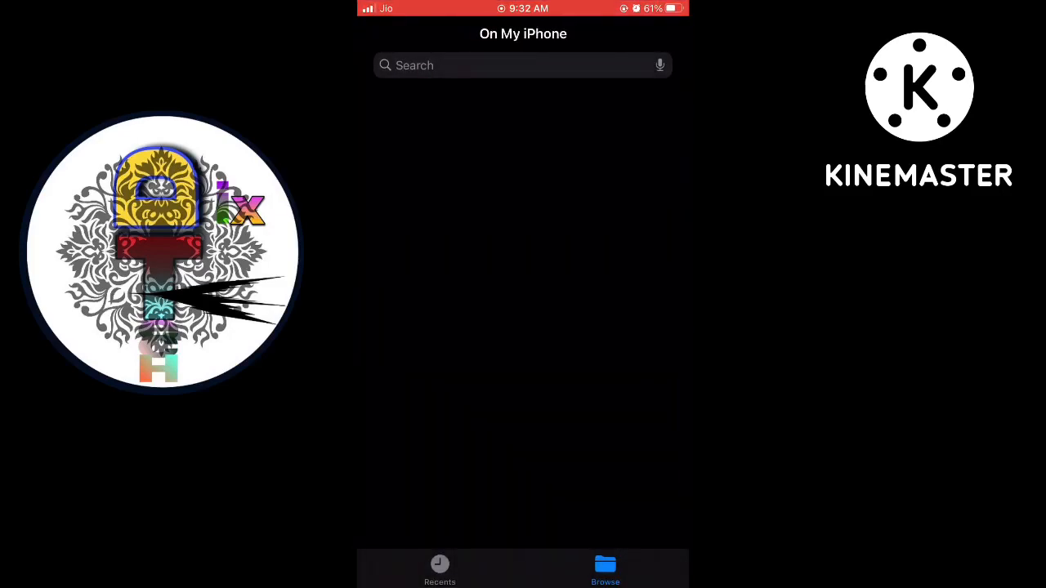
# - In Comics, view the 1.14 GB Antim MKV's info, attempt to open it, and close the unplayable preview
pyautogui.click(523, 245)
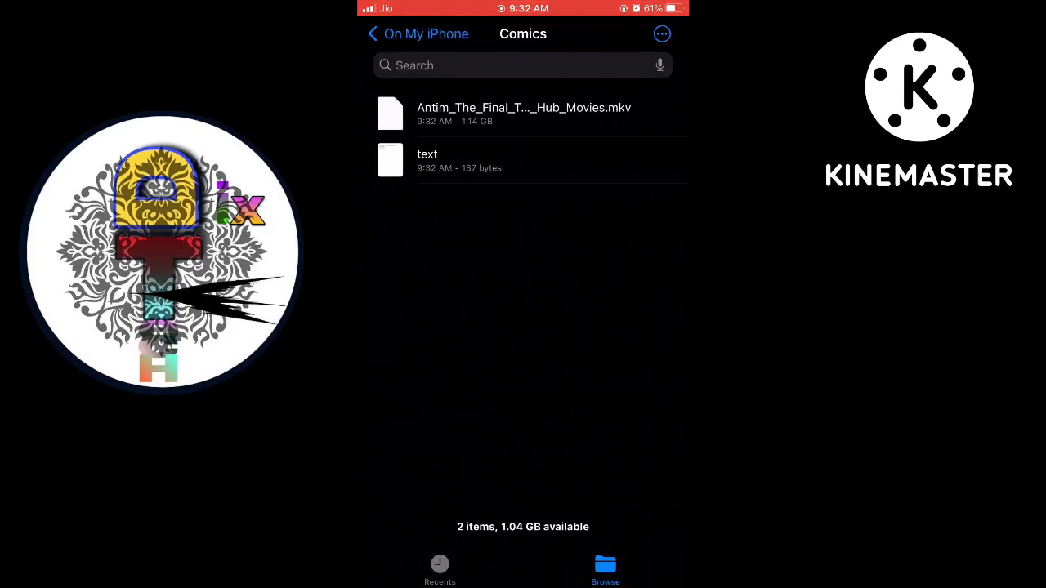
pyautogui.click(523, 108)
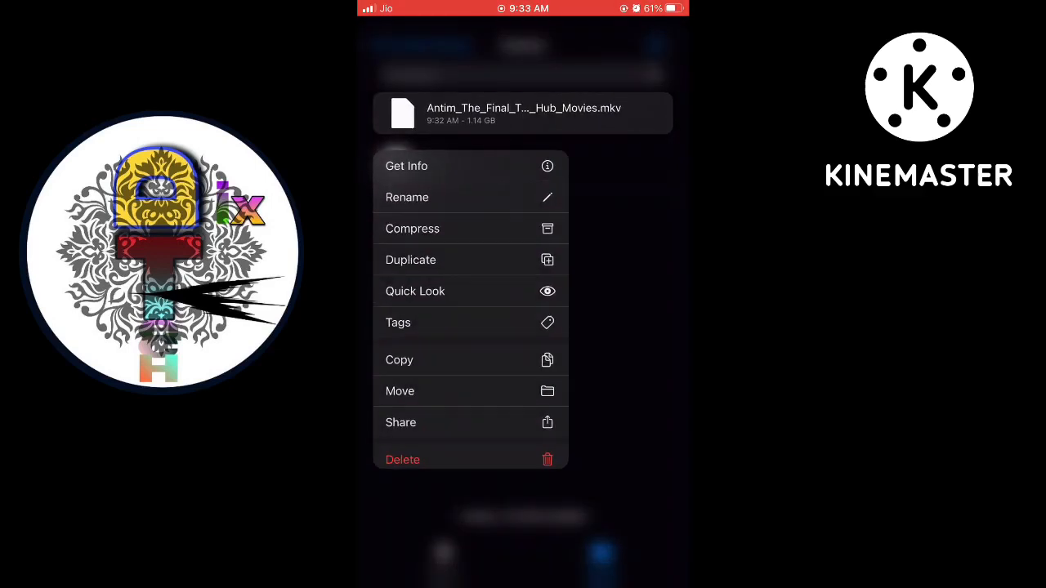
pyautogui.click(406, 167)
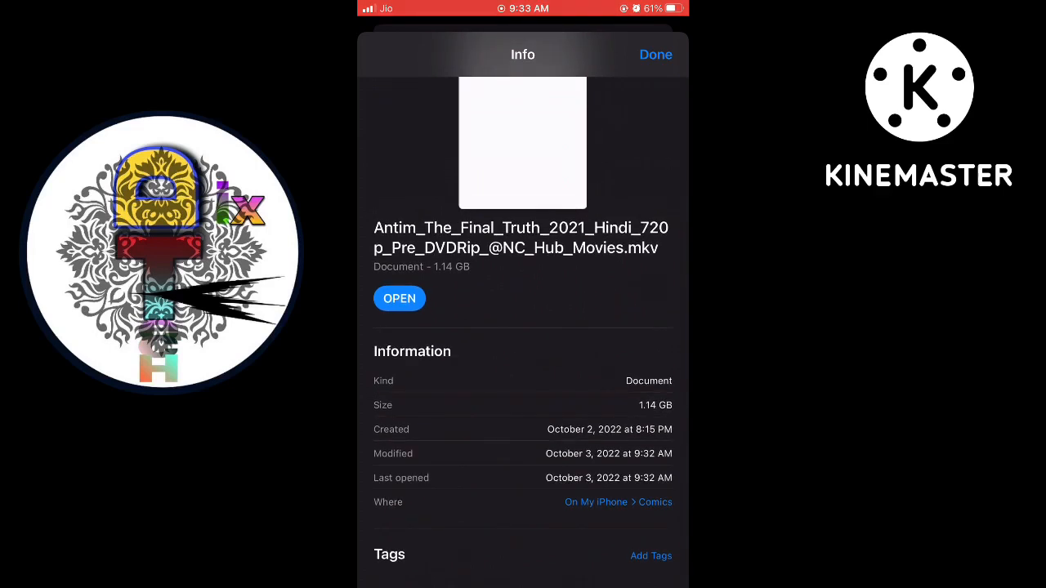
pyautogui.click(399, 297)
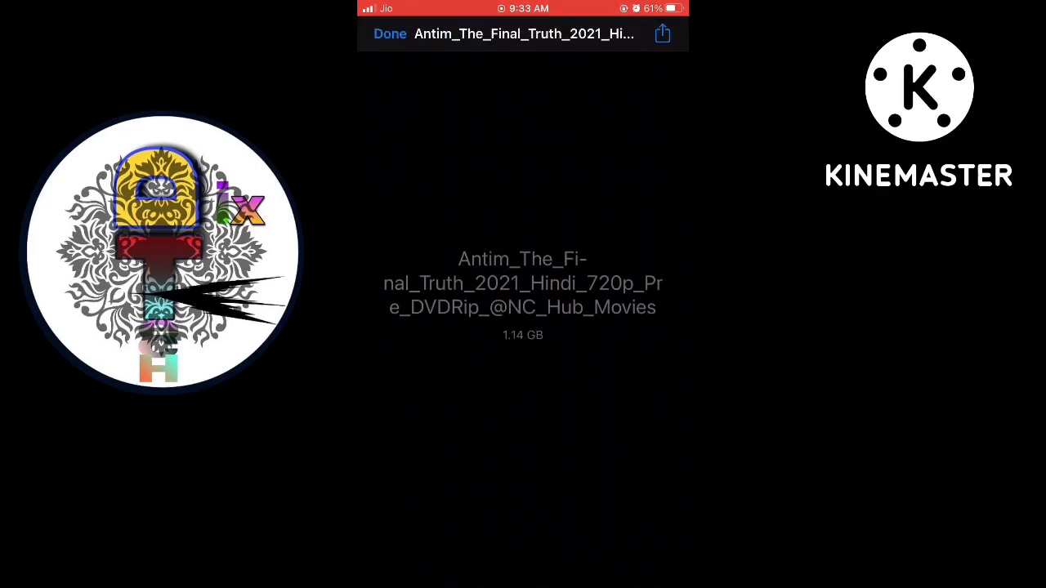
pyautogui.click(389, 33)
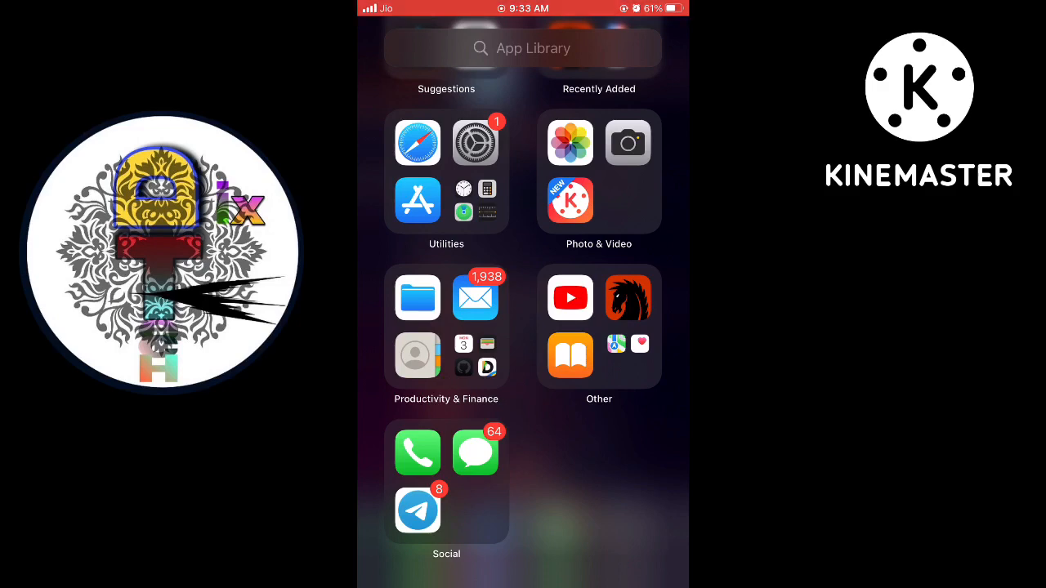
# - Launch the App Store and search for 'documents'
pyautogui.scroll(-3)
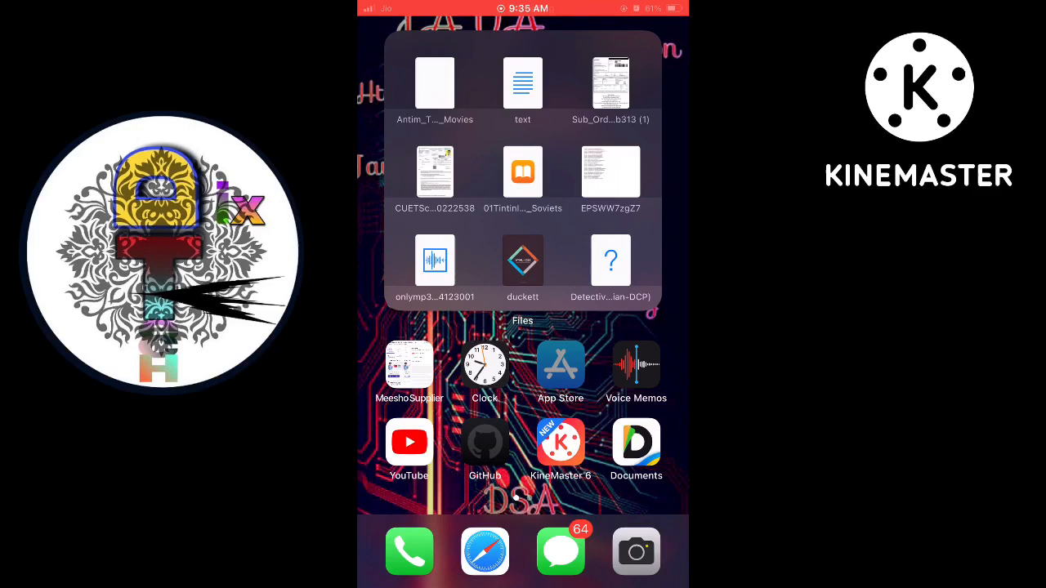
pyautogui.click(560, 364)
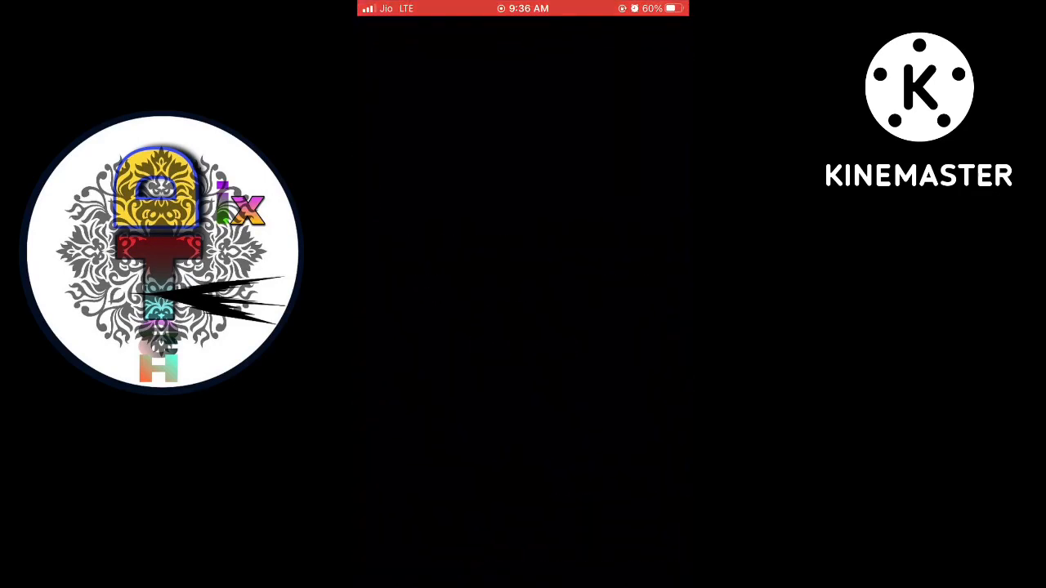
pyautogui.click(654, 569)
pyautogui.write('Doci')
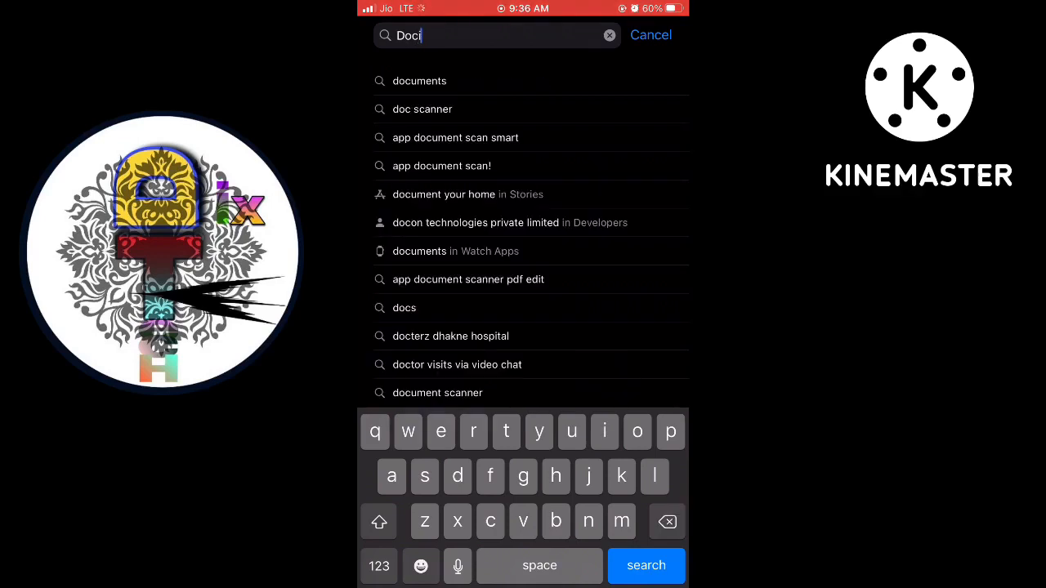
pyautogui.press('backspace')
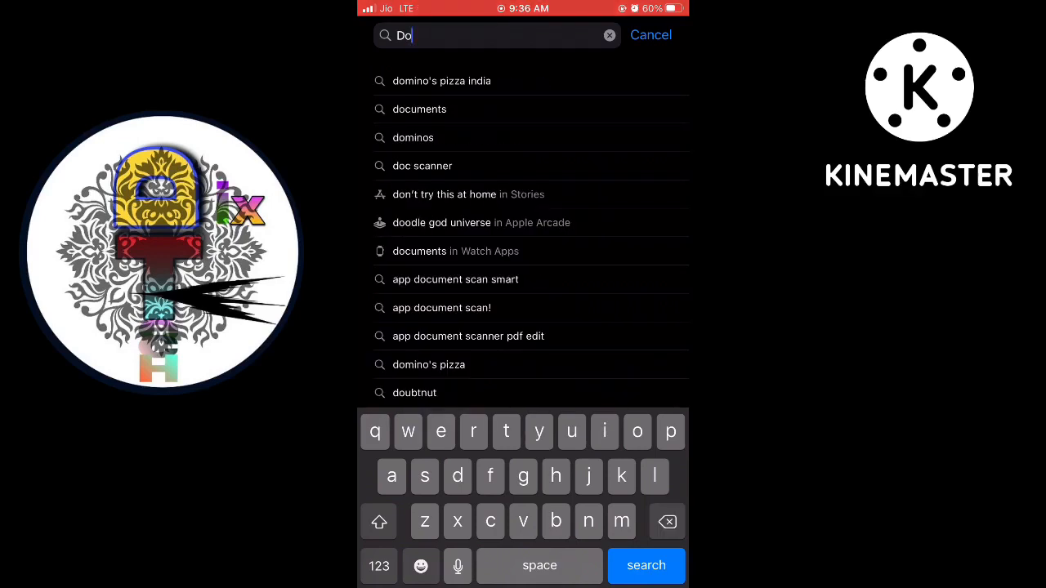
pyautogui.click(418, 107)
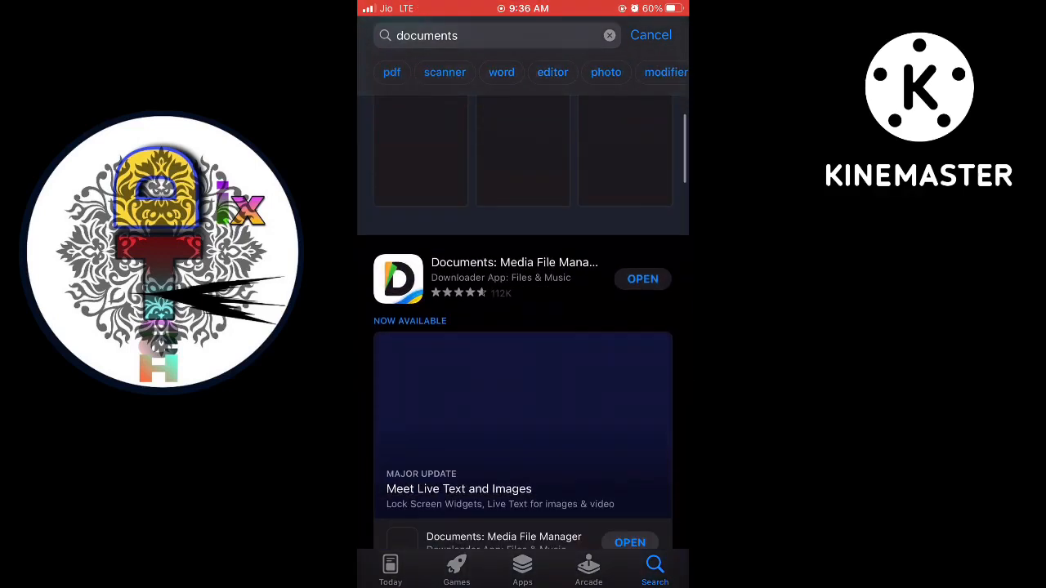
# - View the installed Documents: Media File Manager listing and dismiss its share sheet
pyautogui.click(515, 278)
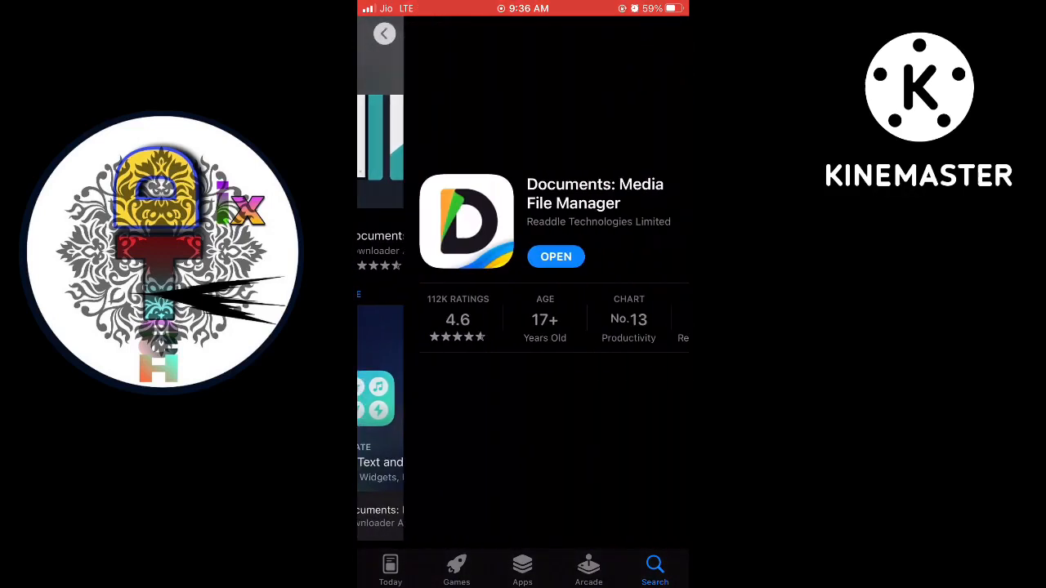
pyautogui.scroll(-3)
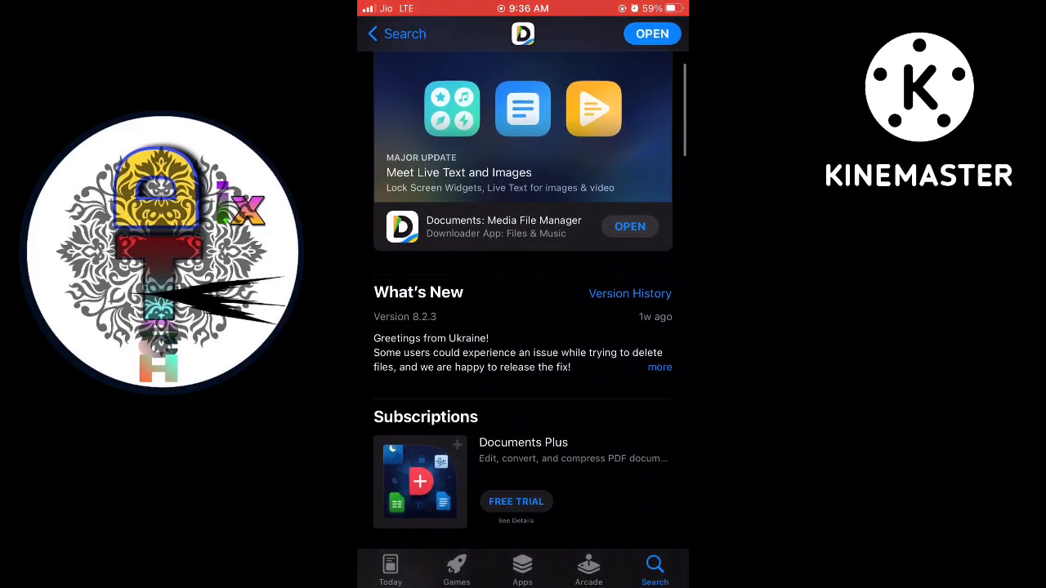
pyautogui.click(504, 226)
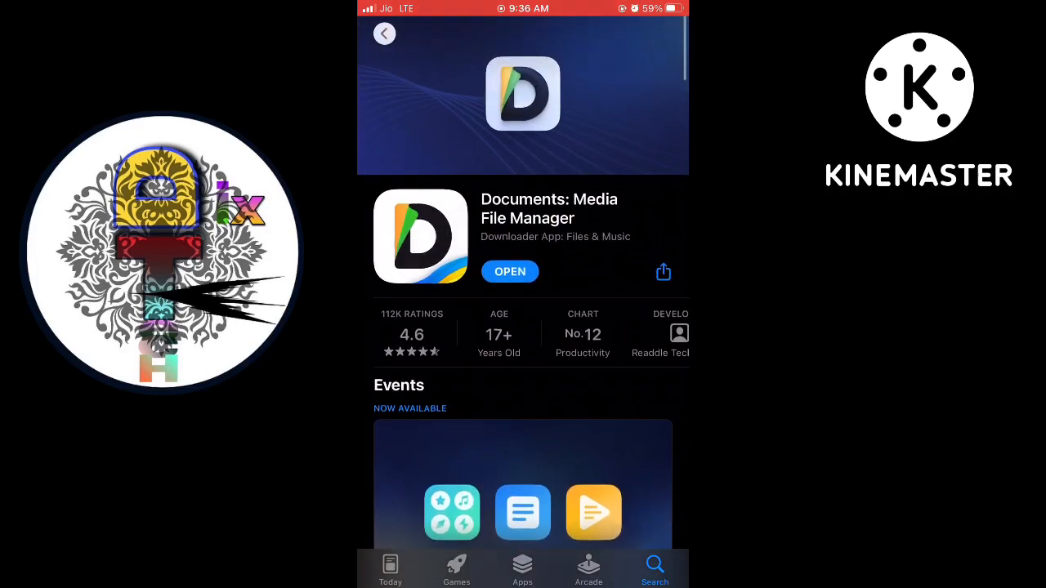
pyautogui.click(663, 272)
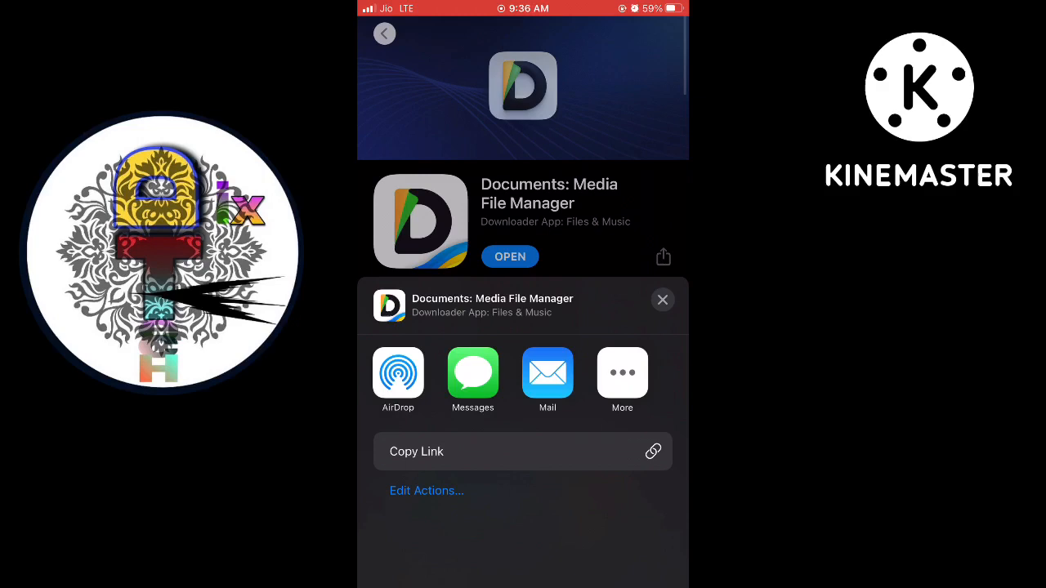
pyautogui.click(663, 299)
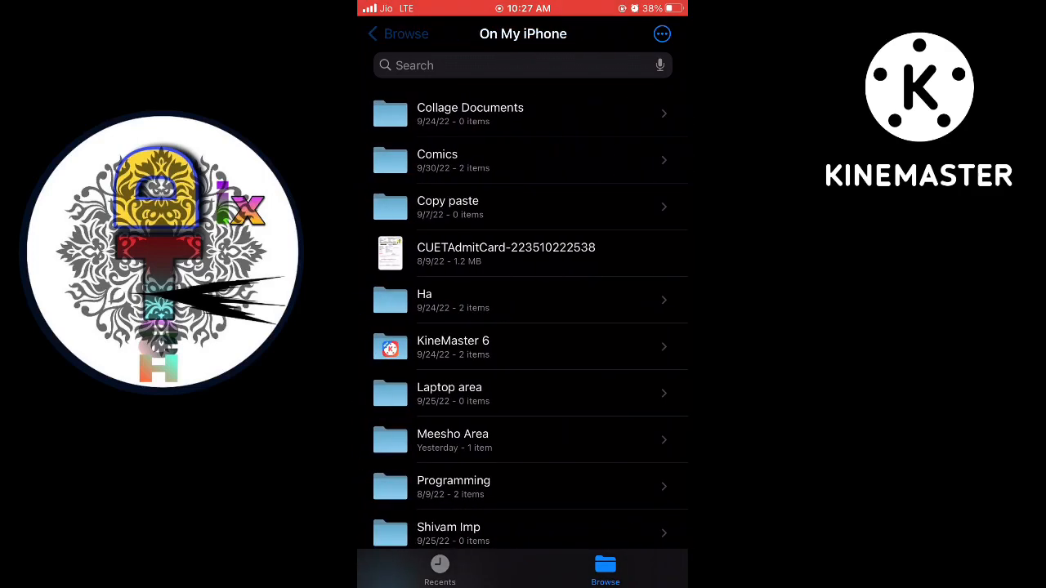
# - Browse On My iPhone > Comics and open the Antim MKV so it plays in Documents
pyautogui.click(399, 32)
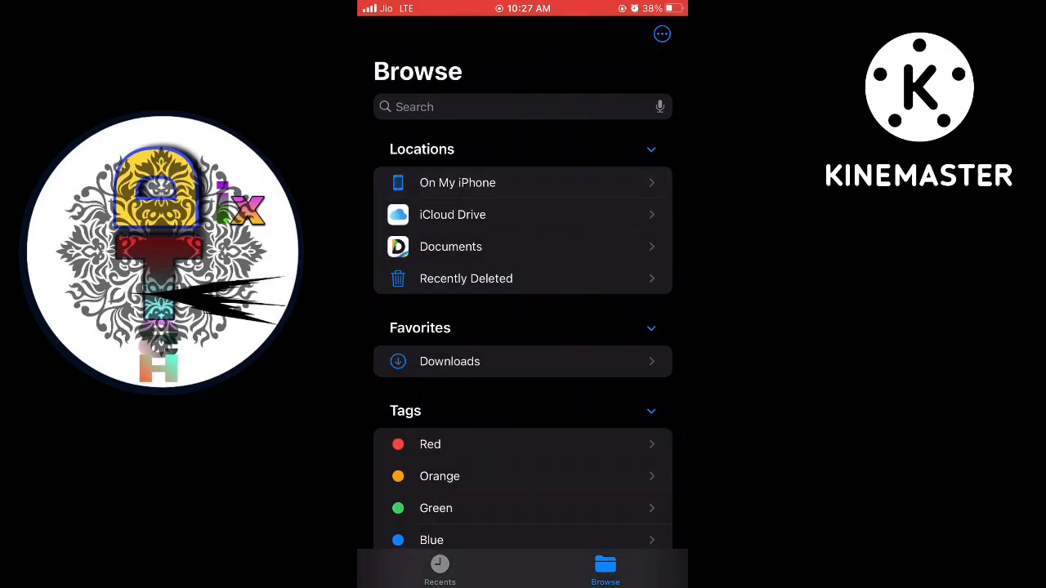
pyautogui.click(457, 183)
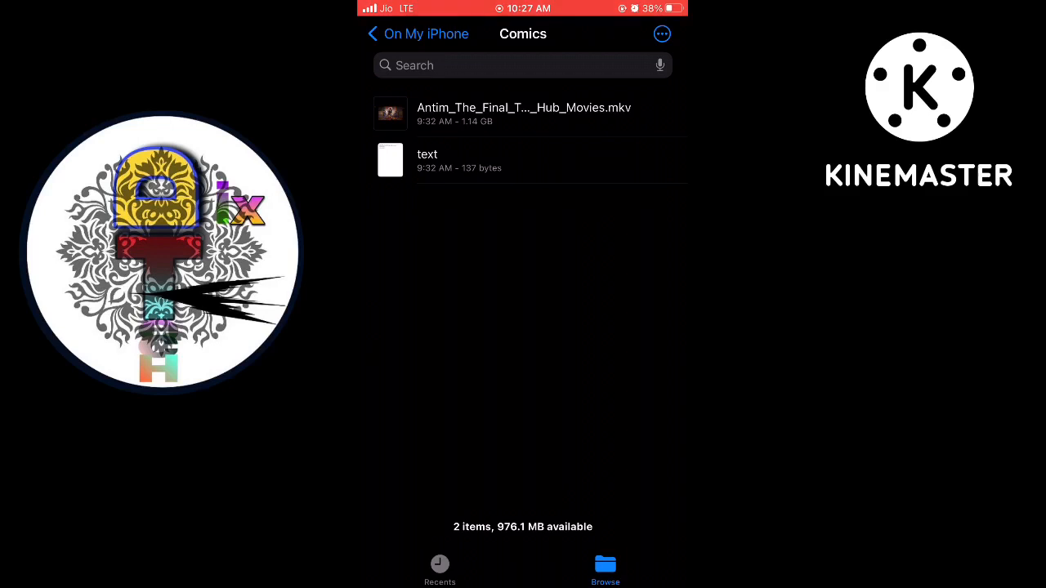
pyautogui.click(522, 115)
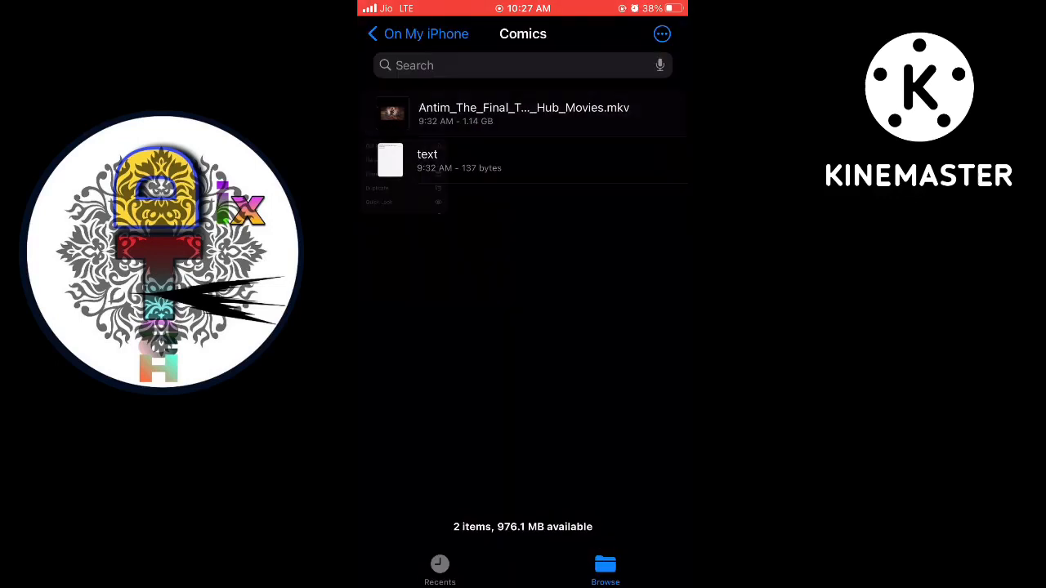
pyautogui.click(523, 115)
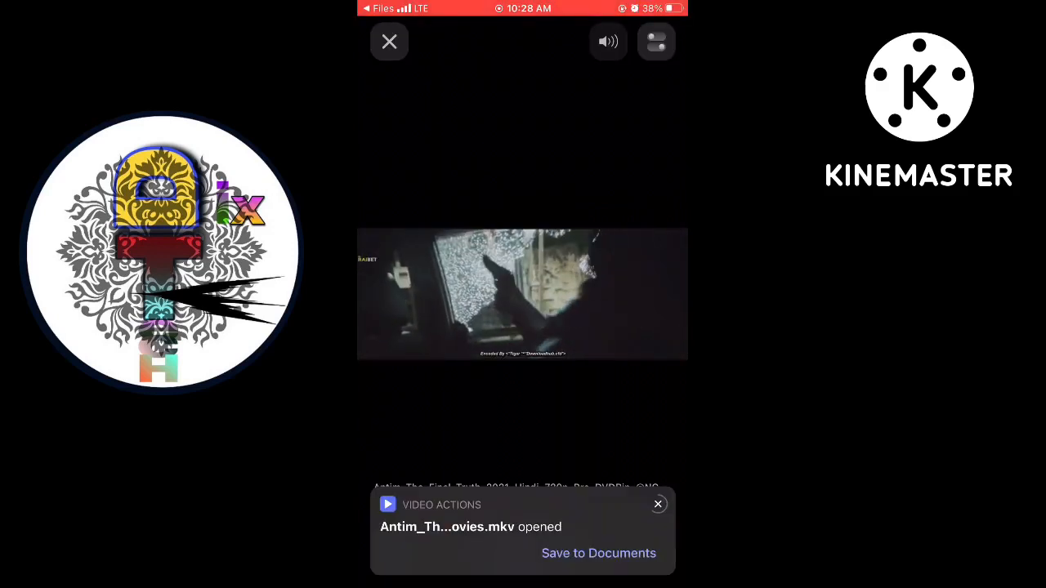
# - Dismiss the opened notice, skip the movie to about 20 minutes, pause and resume playback
pyautogui.click(598, 552)
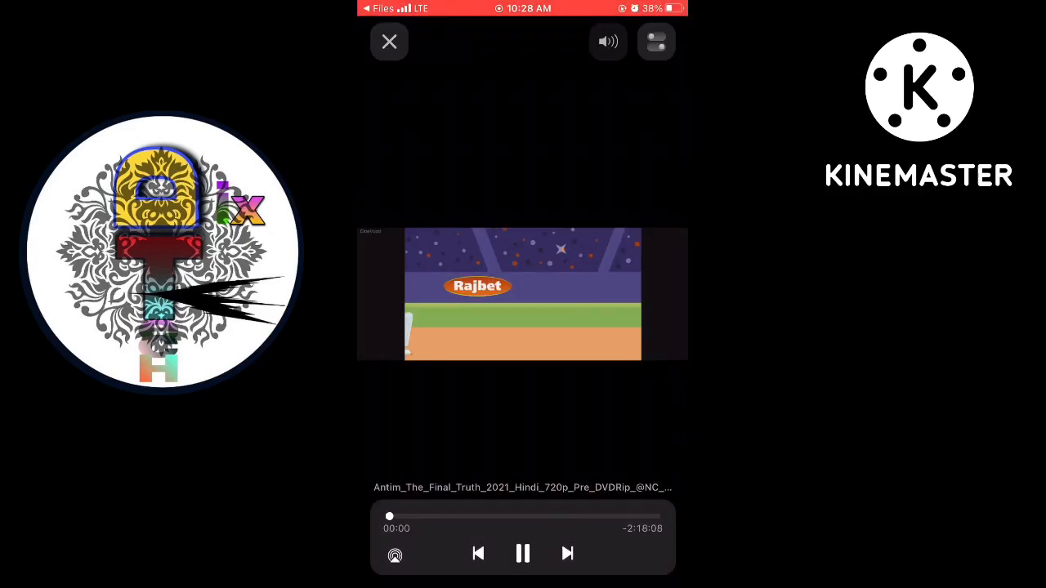
pyautogui.moveTo(389, 516); pyautogui.dragTo(423, 516)
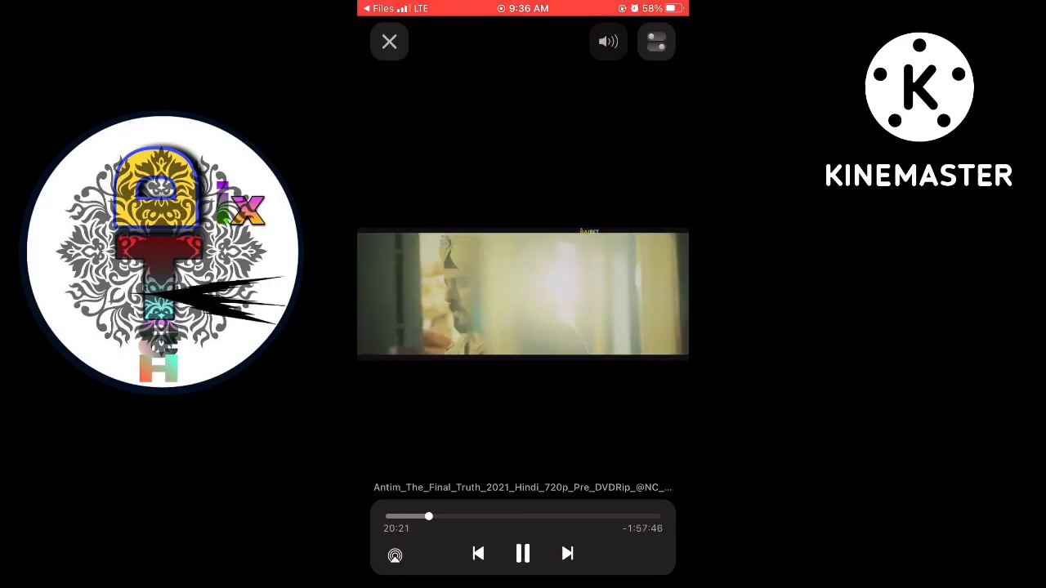
pyautogui.click(389, 43)
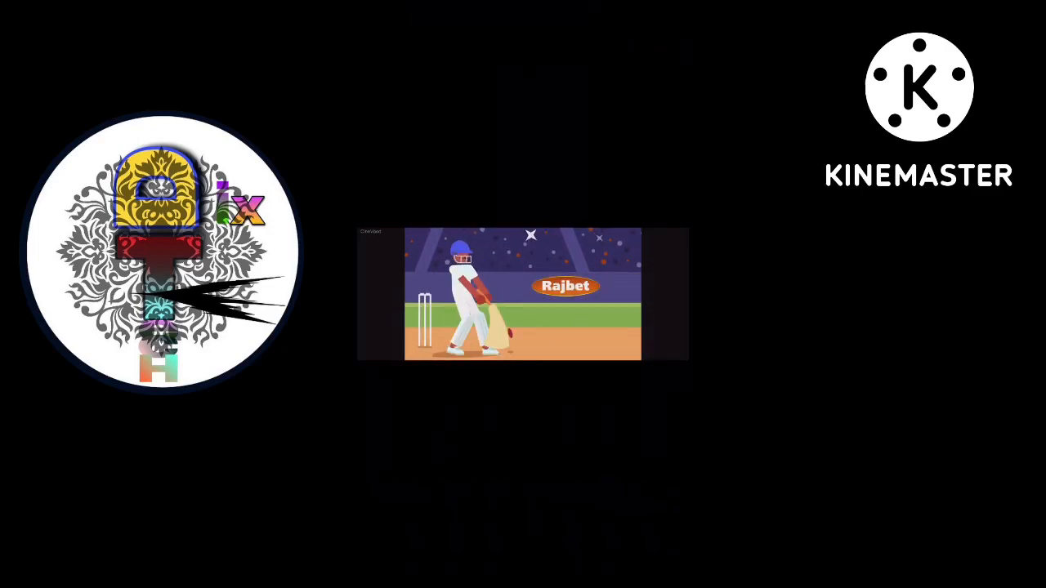
pyautogui.click(523, 294)
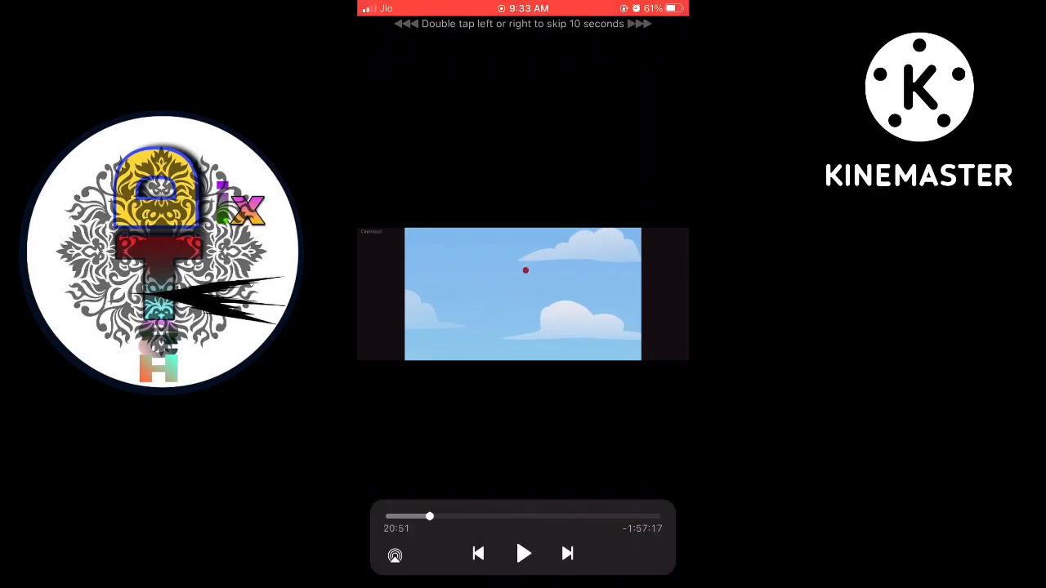
pyautogui.click(523, 554)
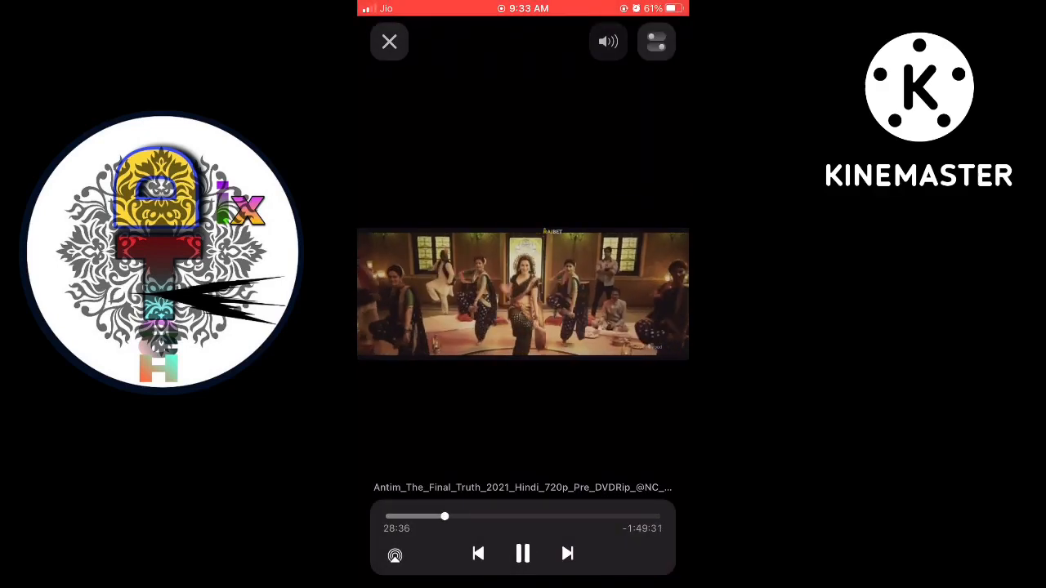